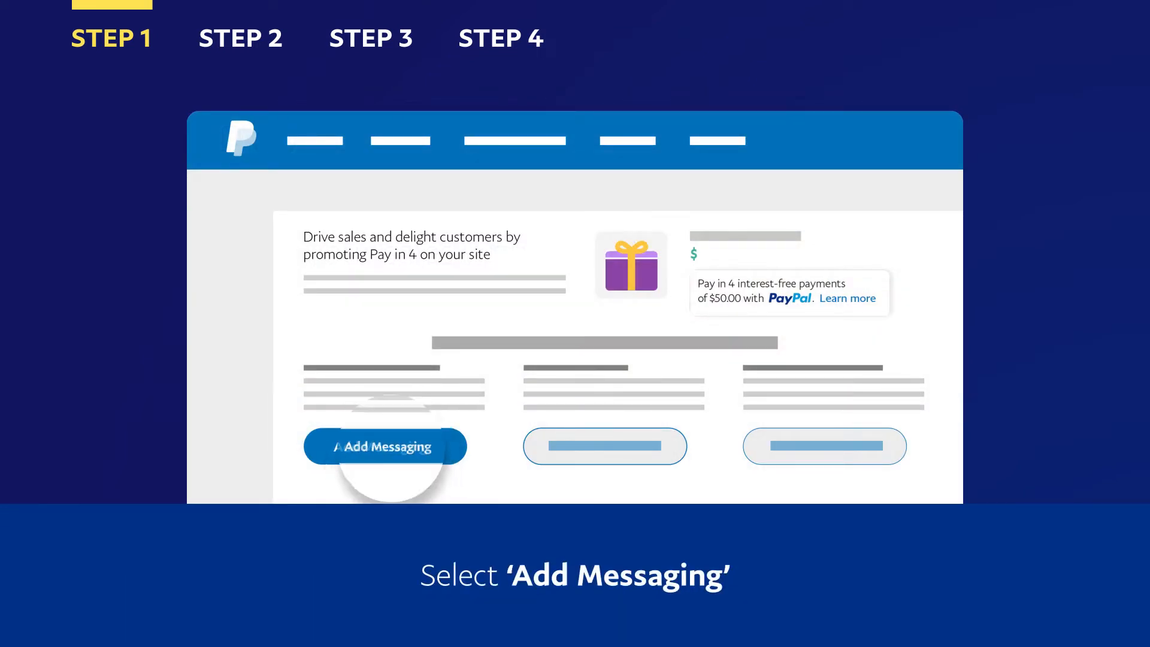
- Start adding Pay in 4 messaging to reveal the Step 1 and Step 2 code snippets
left_click(384, 446)
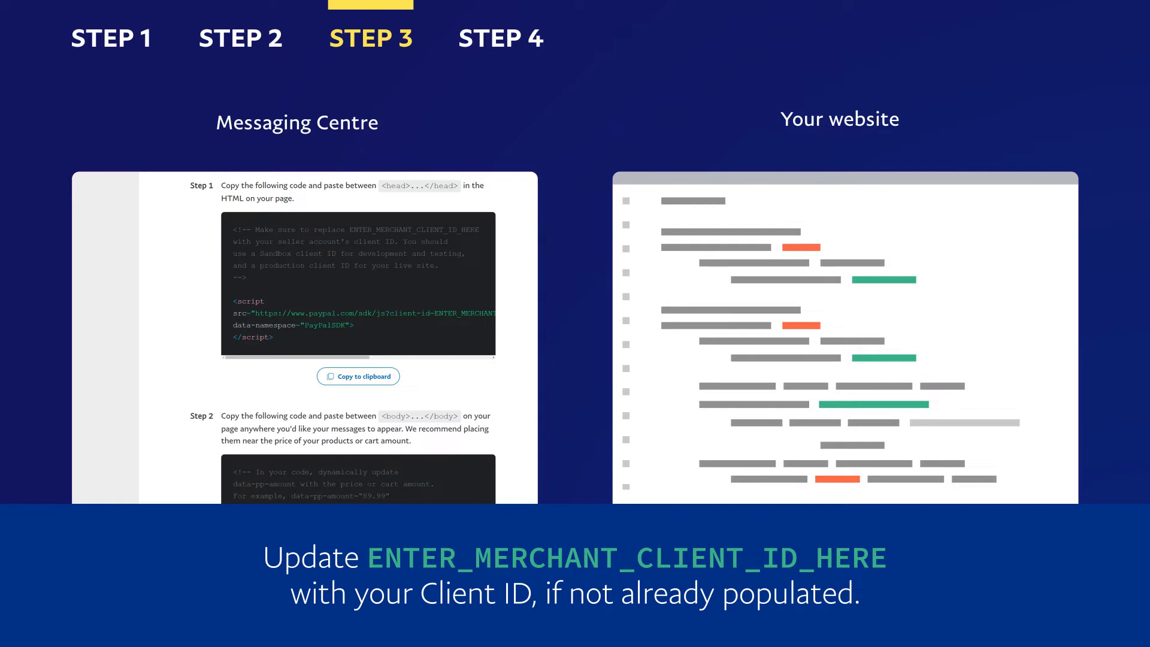
- Scroll the Developer Dashboard walkthrough to find the app's Client ID
scroll("right", 3)
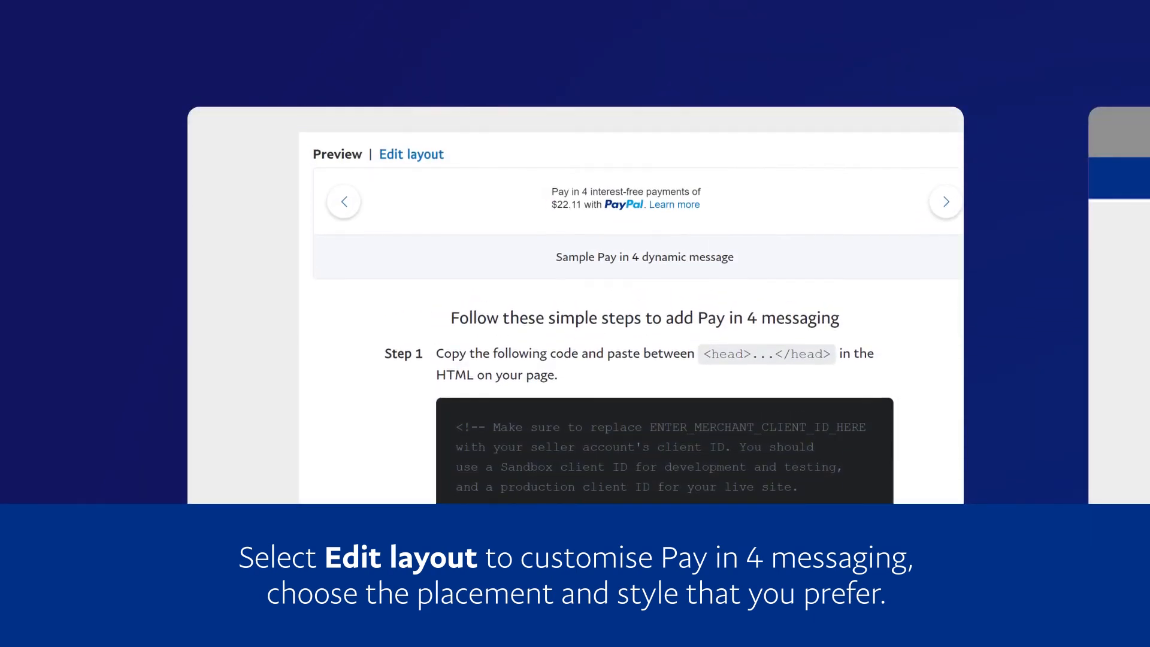
- Open 'Edit layout' to customise the Pay in 4 message preview
scroll("down", 3)
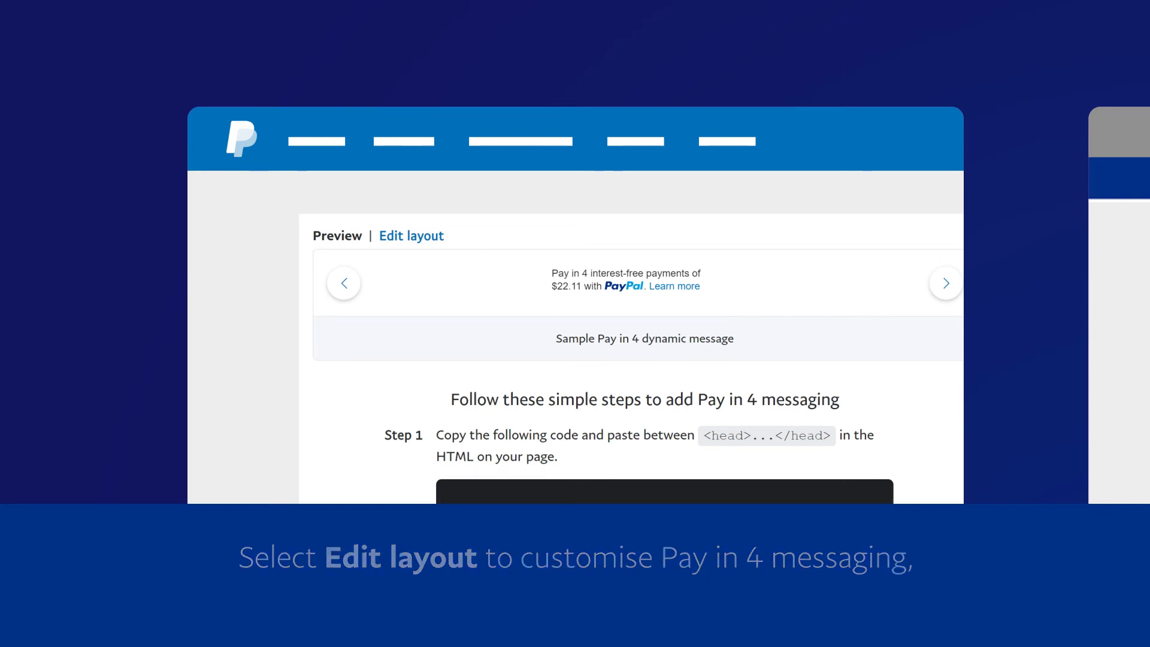
left_click(411, 236)
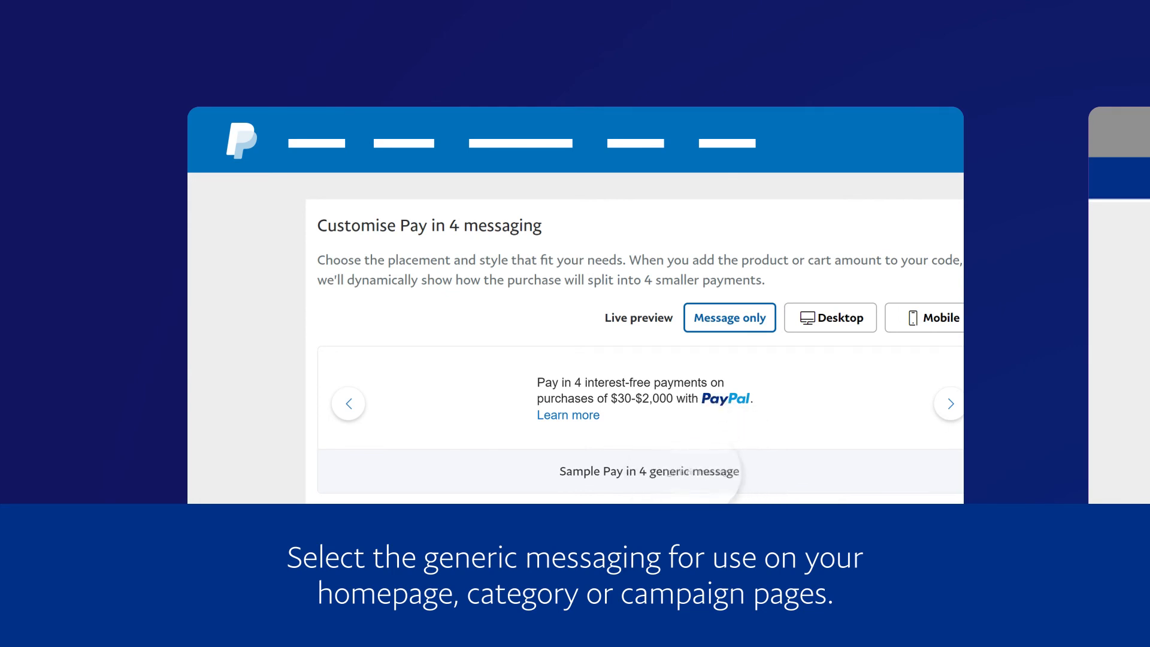
- Generate code for a home-page message with inline logo and black text
scroll("down", 3)
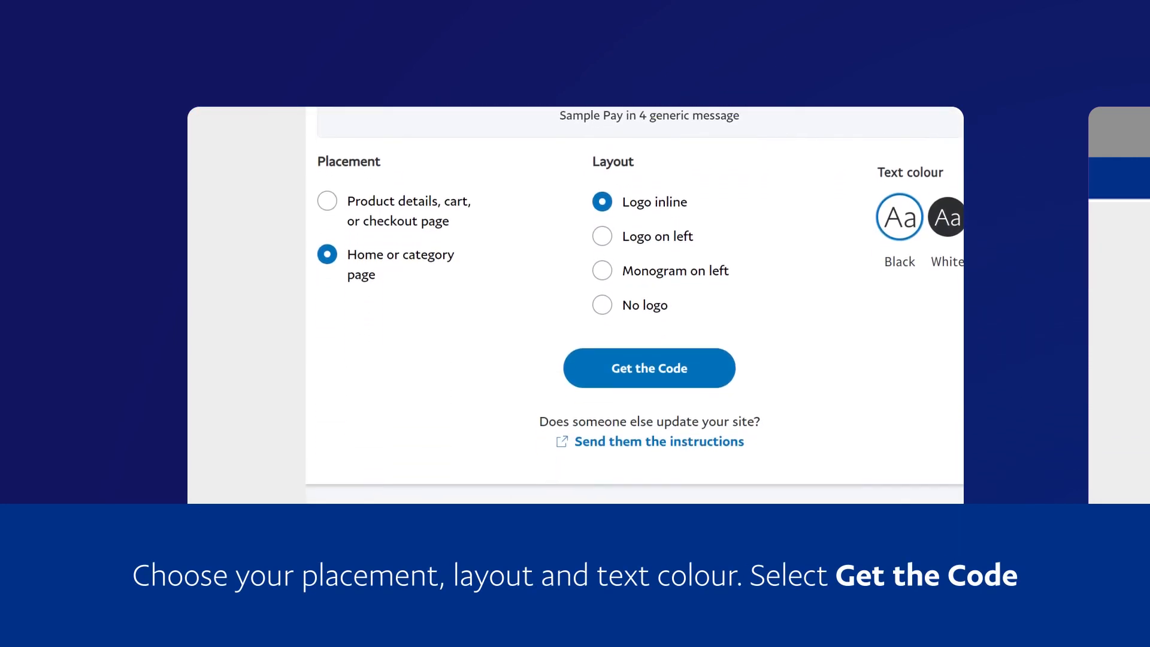
scroll("up", 3)
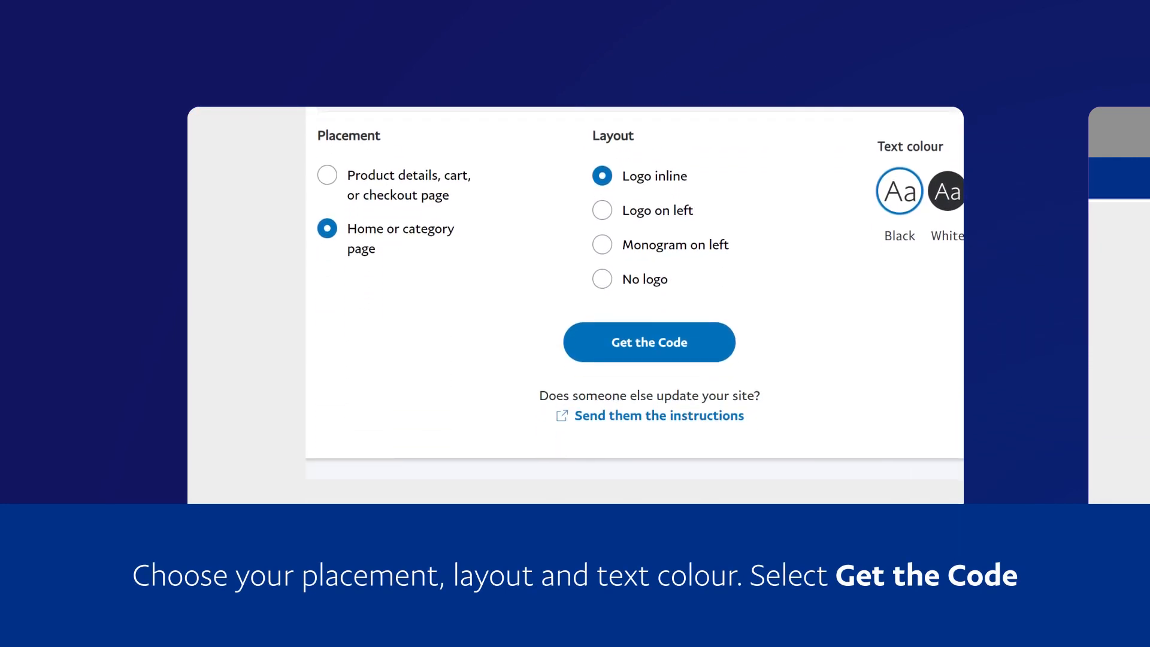
left_click(648, 342)
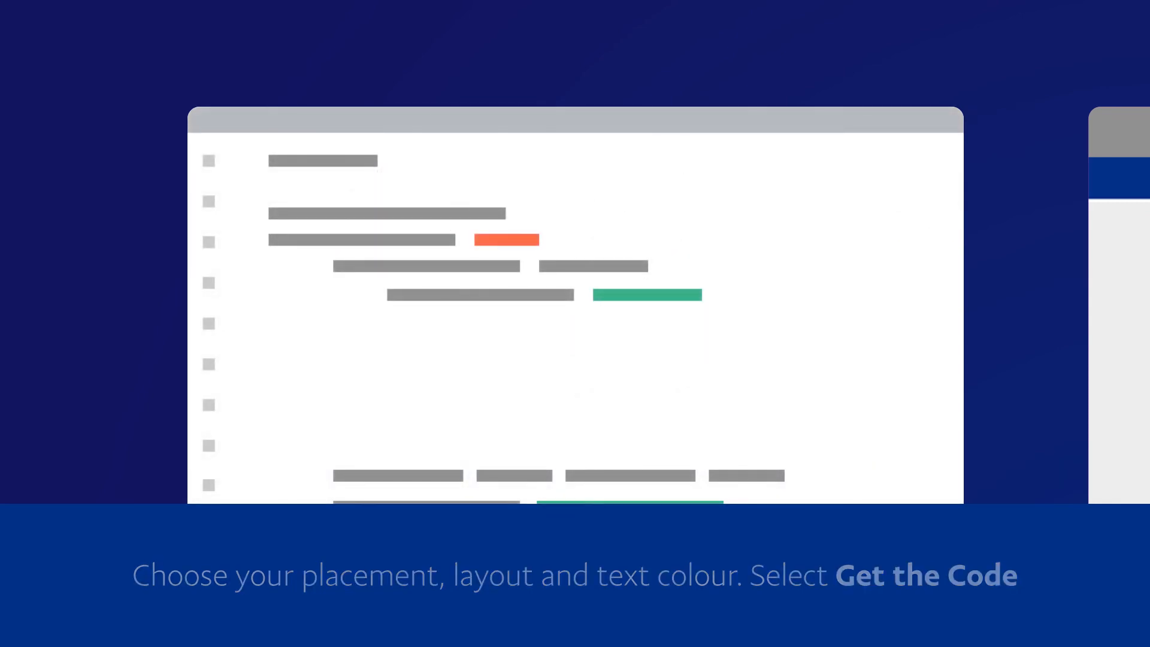